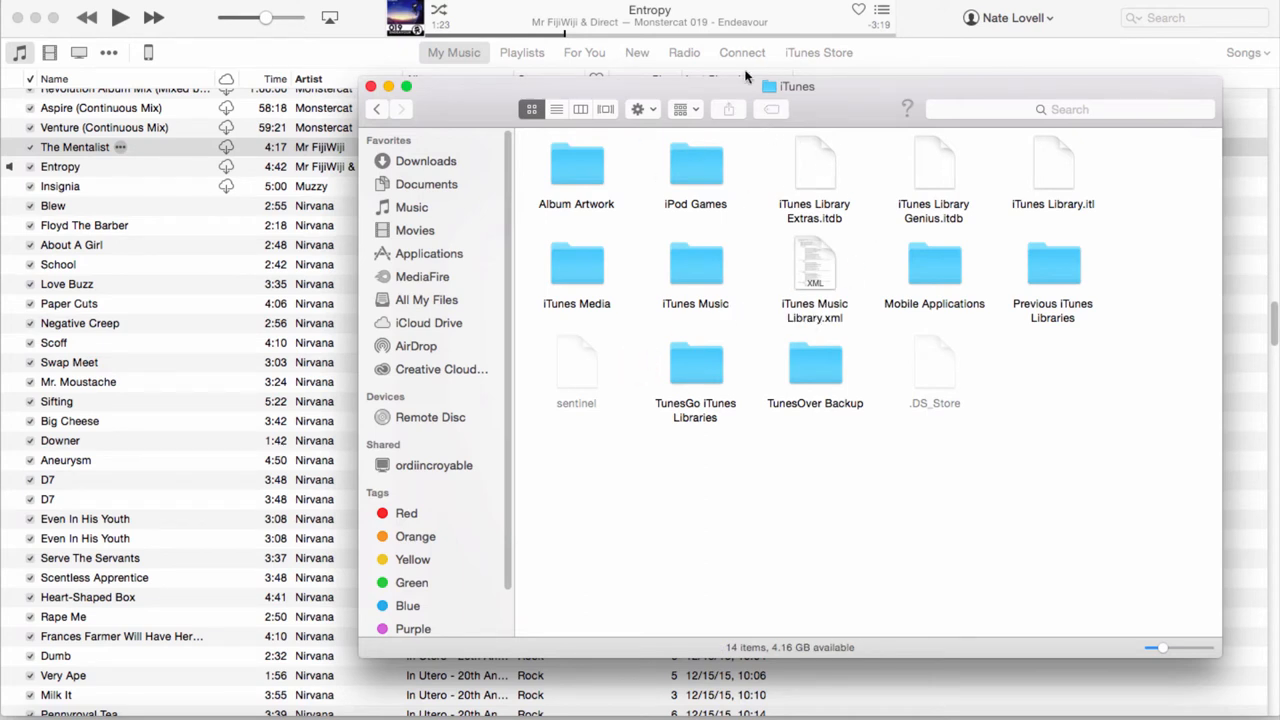
Select the iTunes Music Library.xml and iTunes Library.itl files, then consolidate all media files.
click(814, 265)
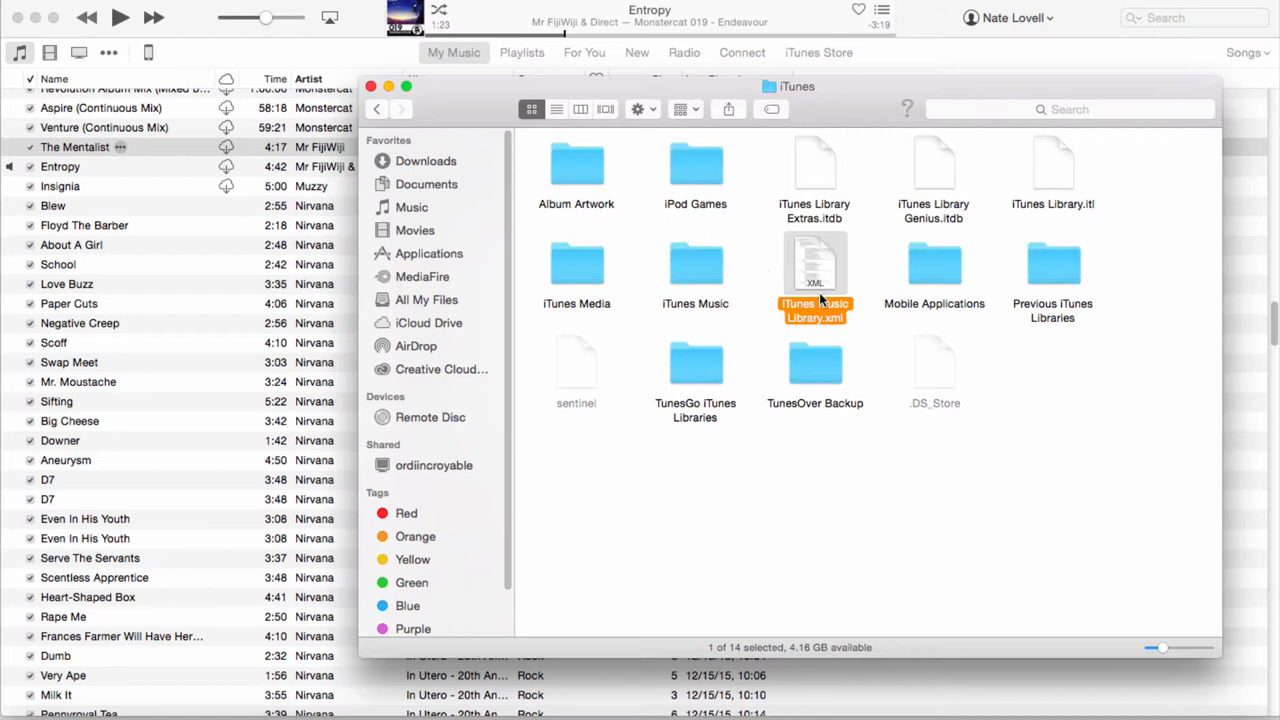
mouse_move(835, 256)
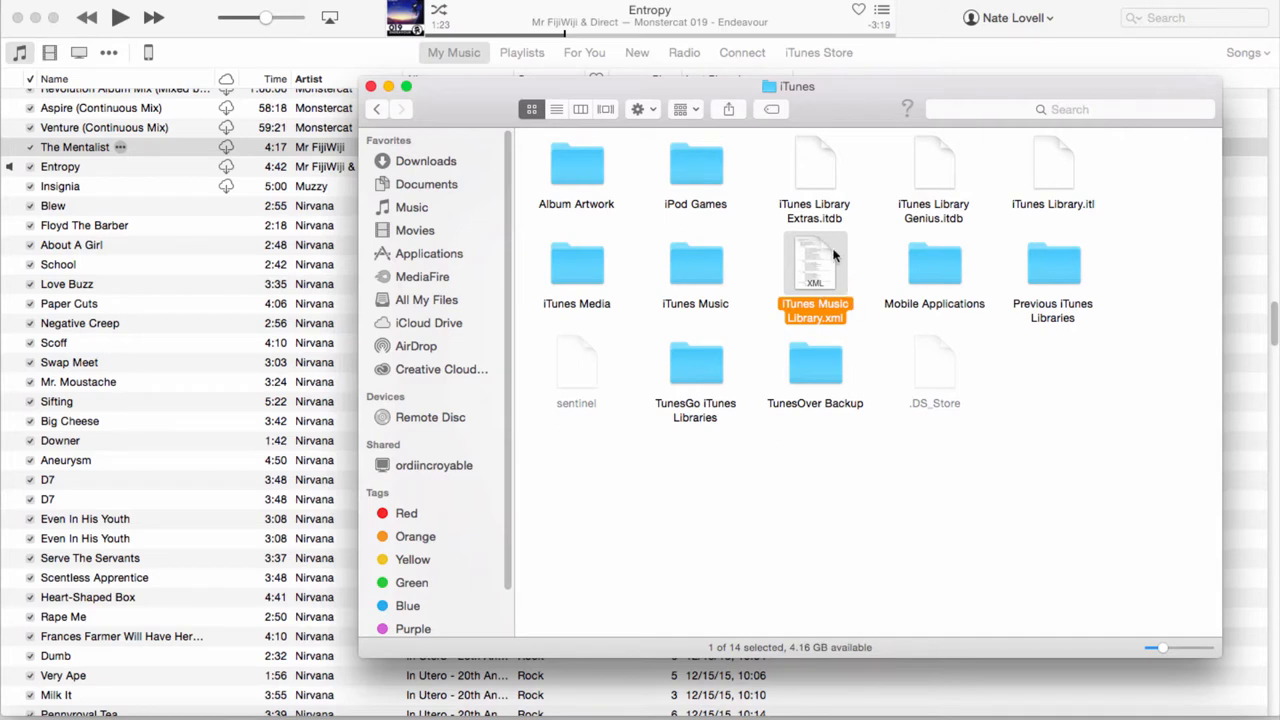
mouse_move(1047, 177)
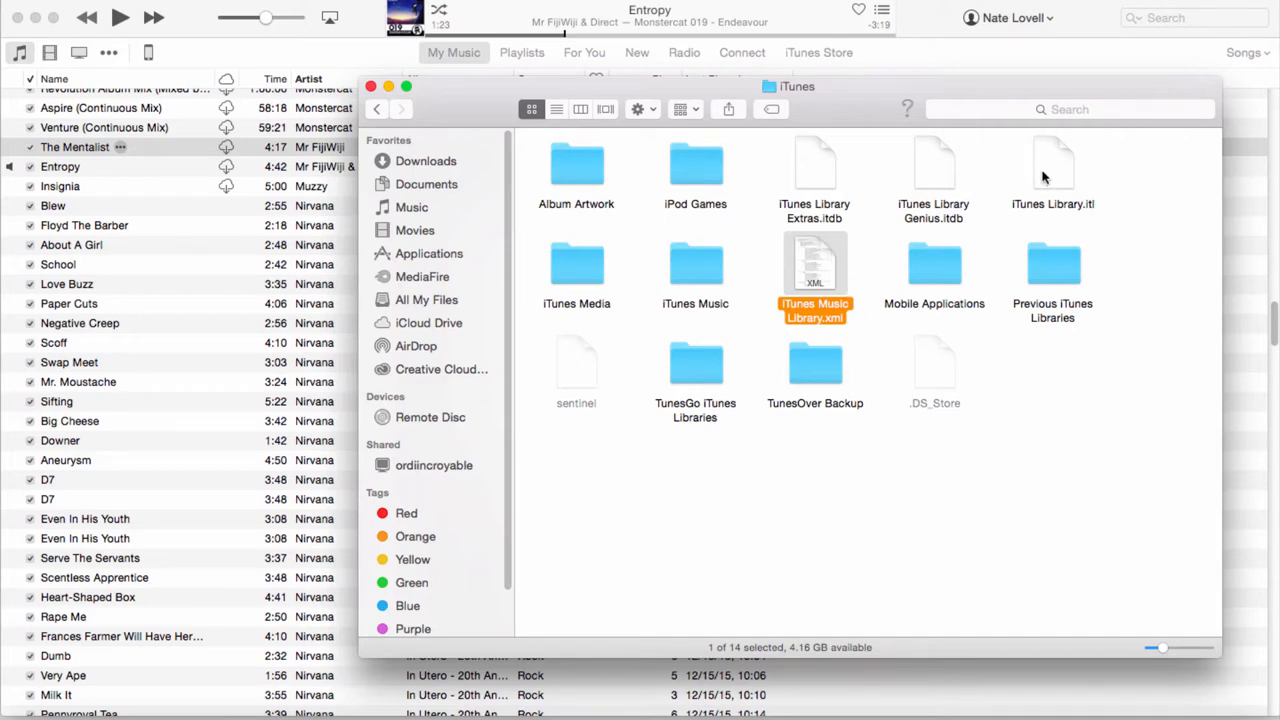
click(1052, 165)
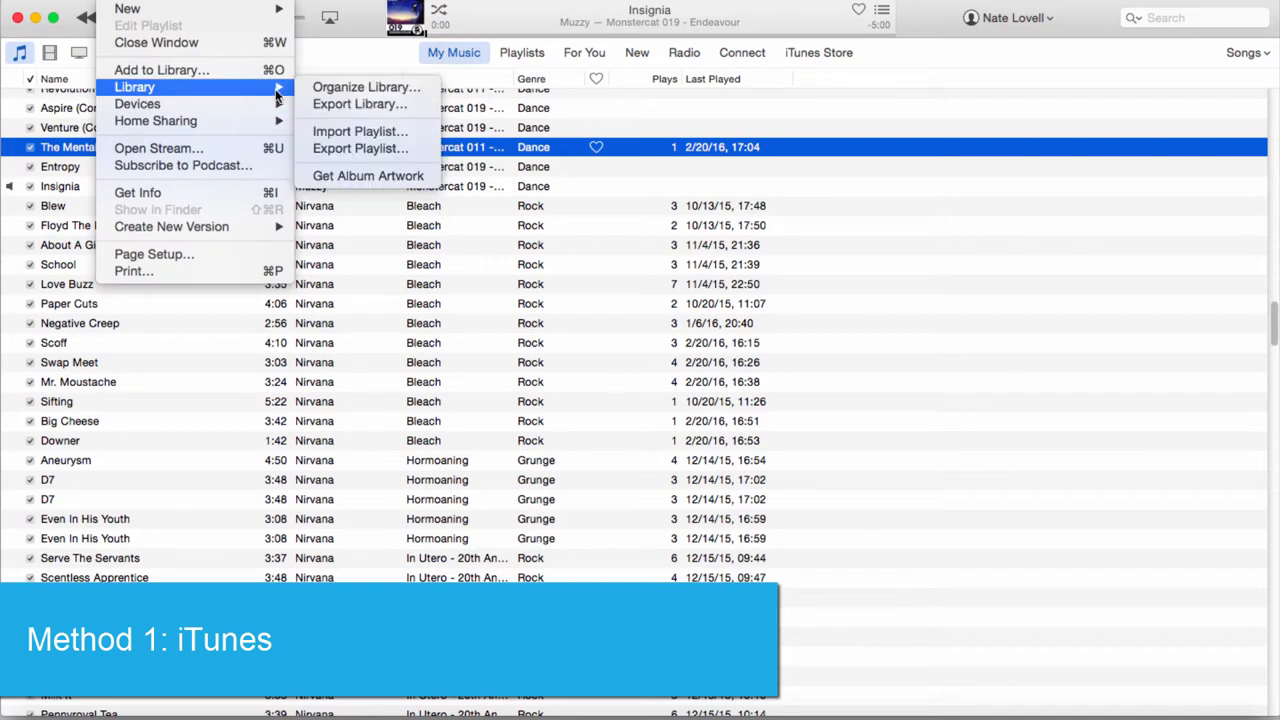
click(366, 87)
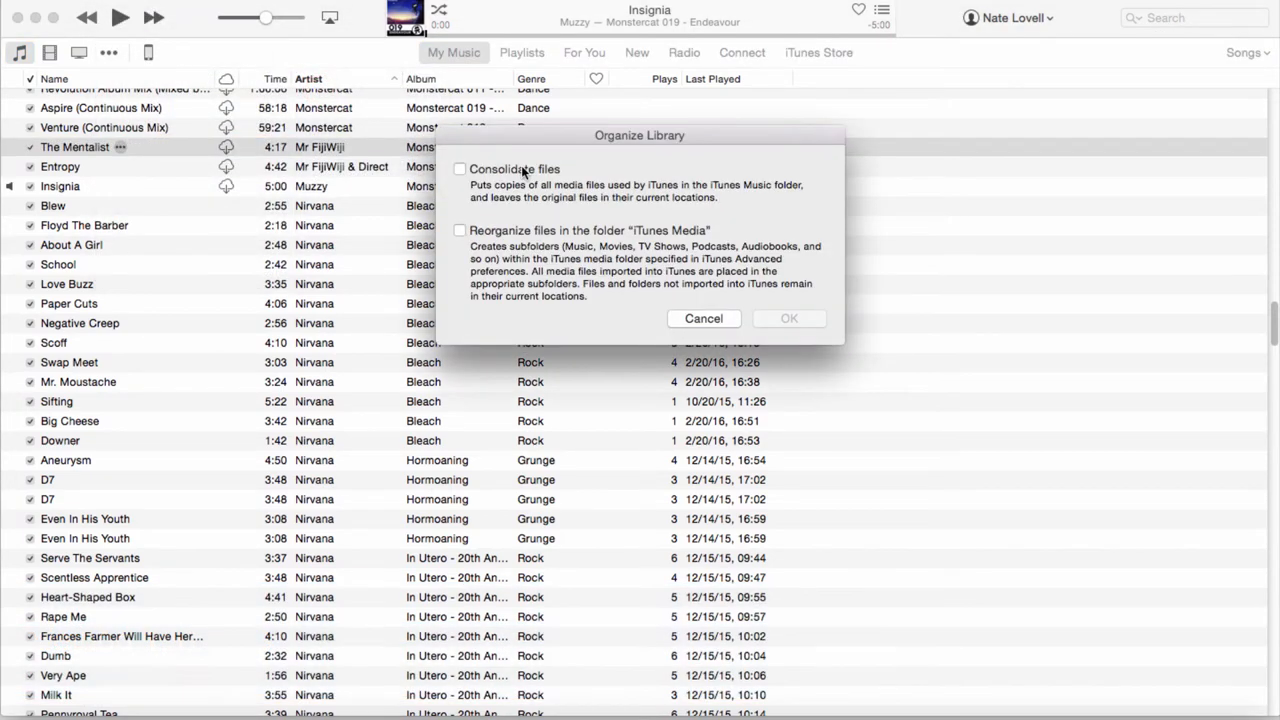
click(460, 169)
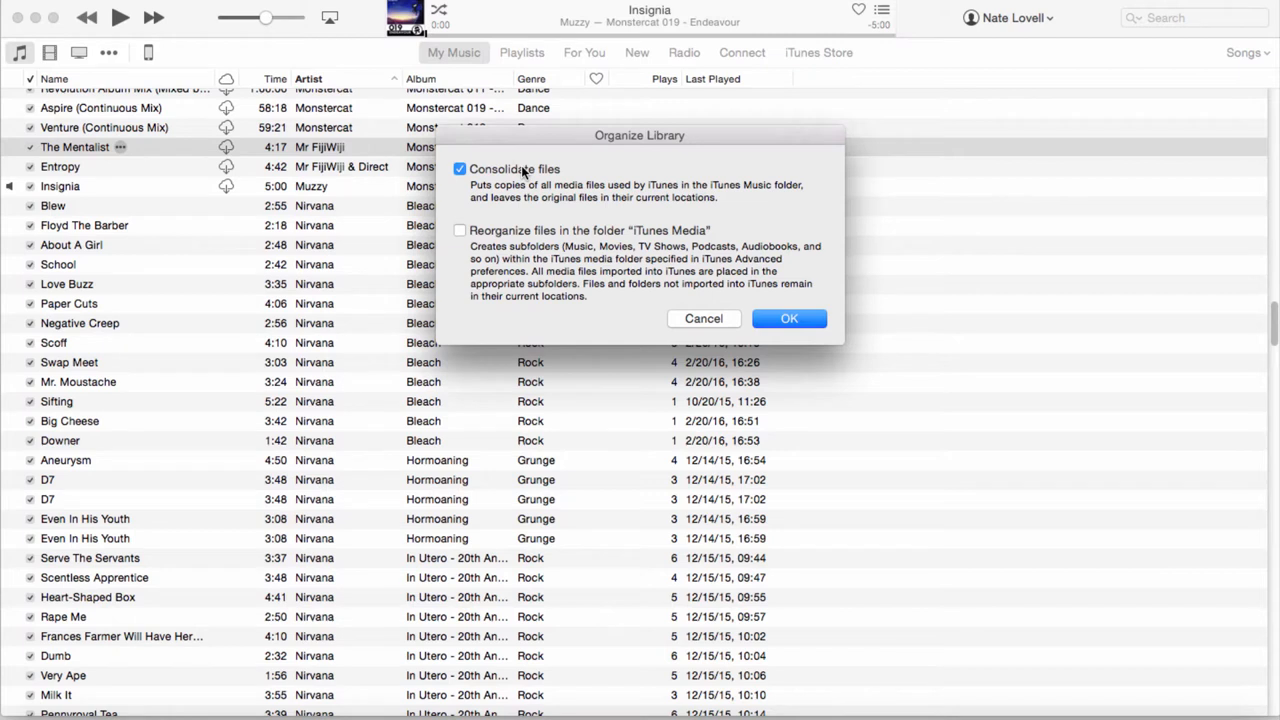
mouse_move(765, 318)
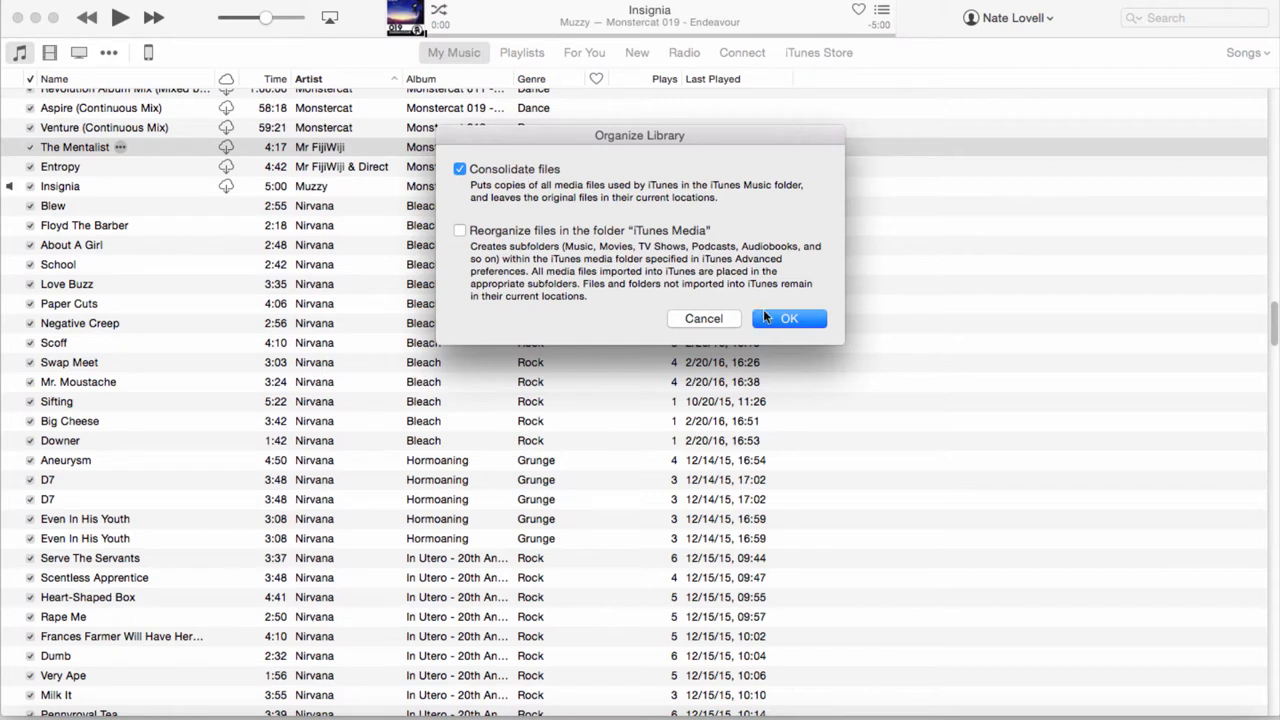
click(789, 318)
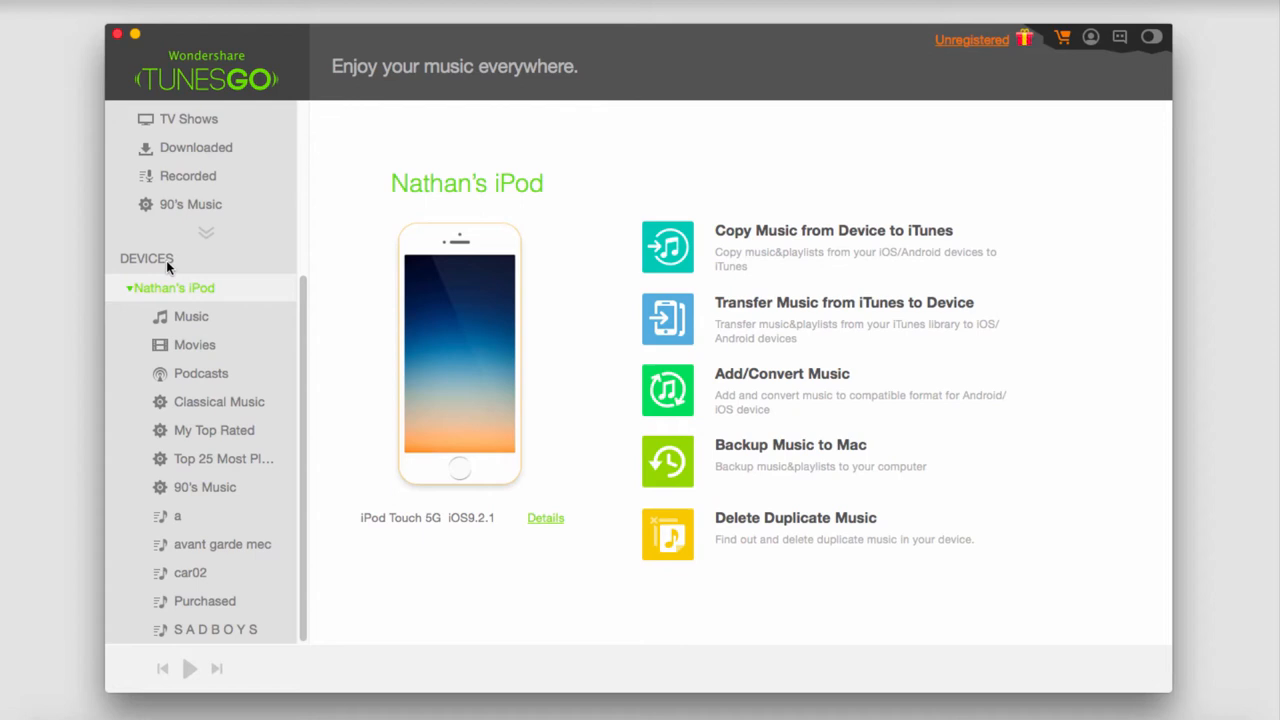
mouse_move(583, 31)
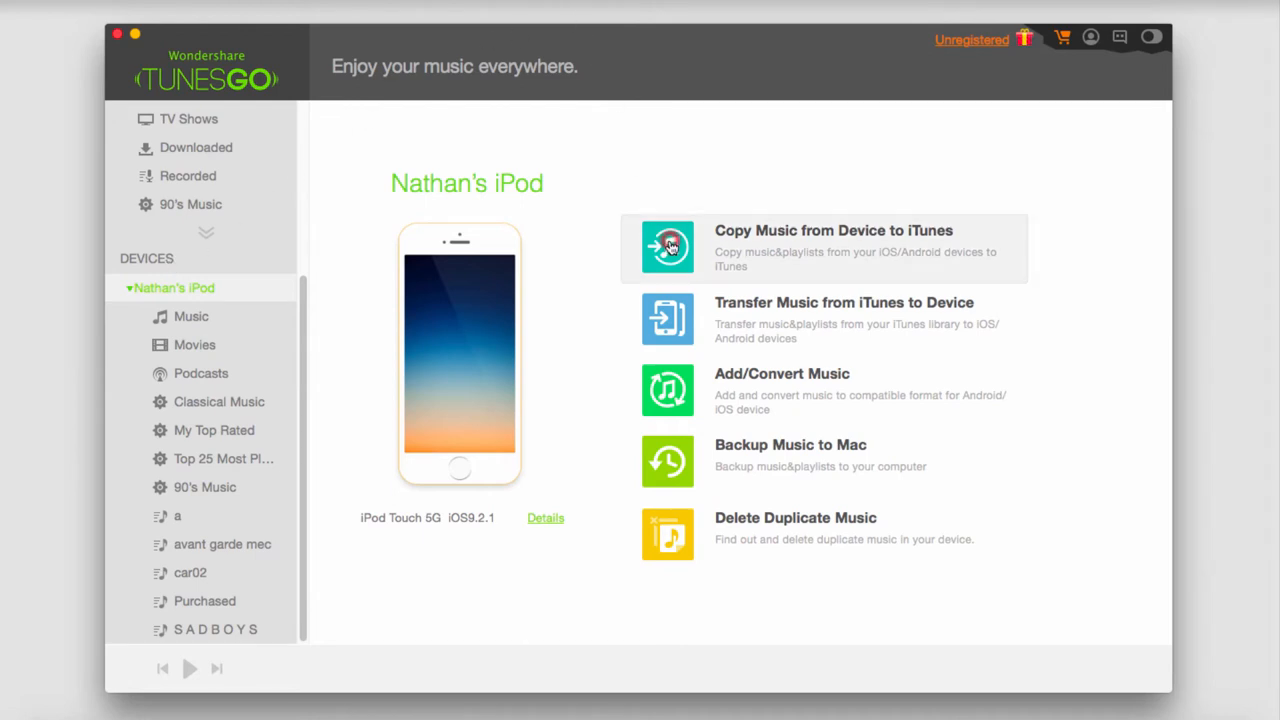
Scan the iPod in TunesGo and copy the 169 missing music and podcast files to iTunes.
click(667, 247)
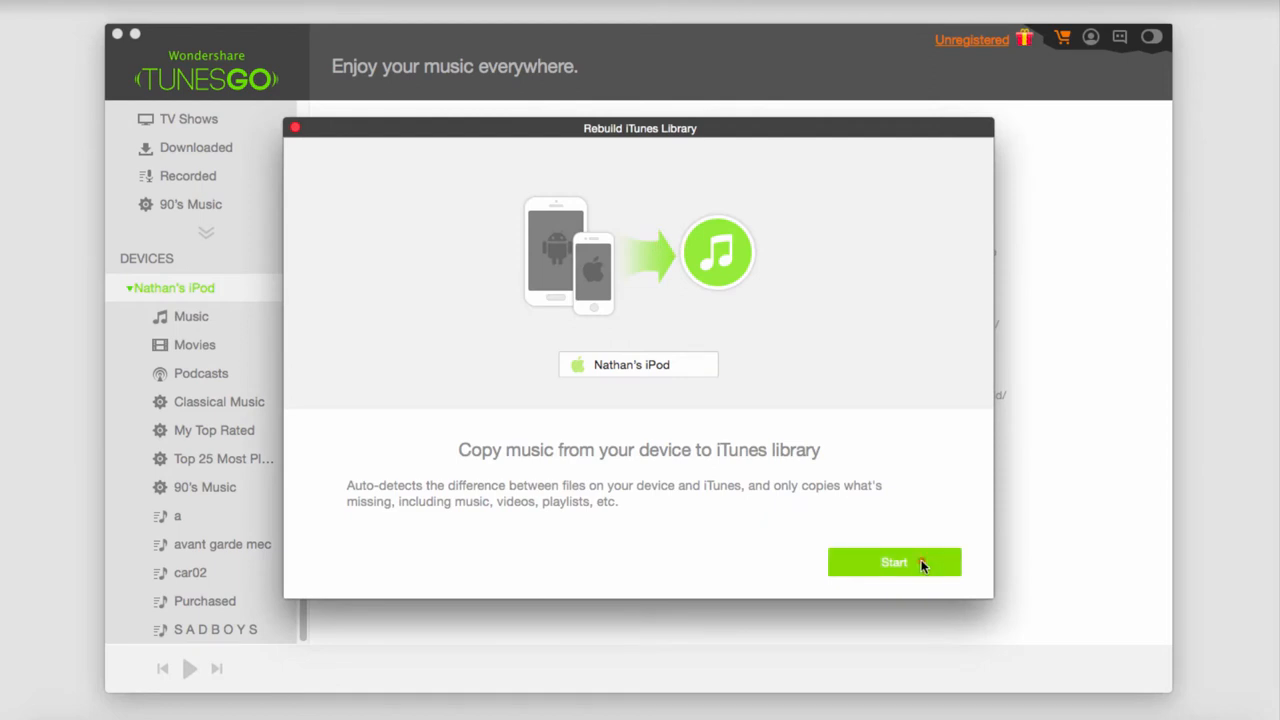
click(893, 562)
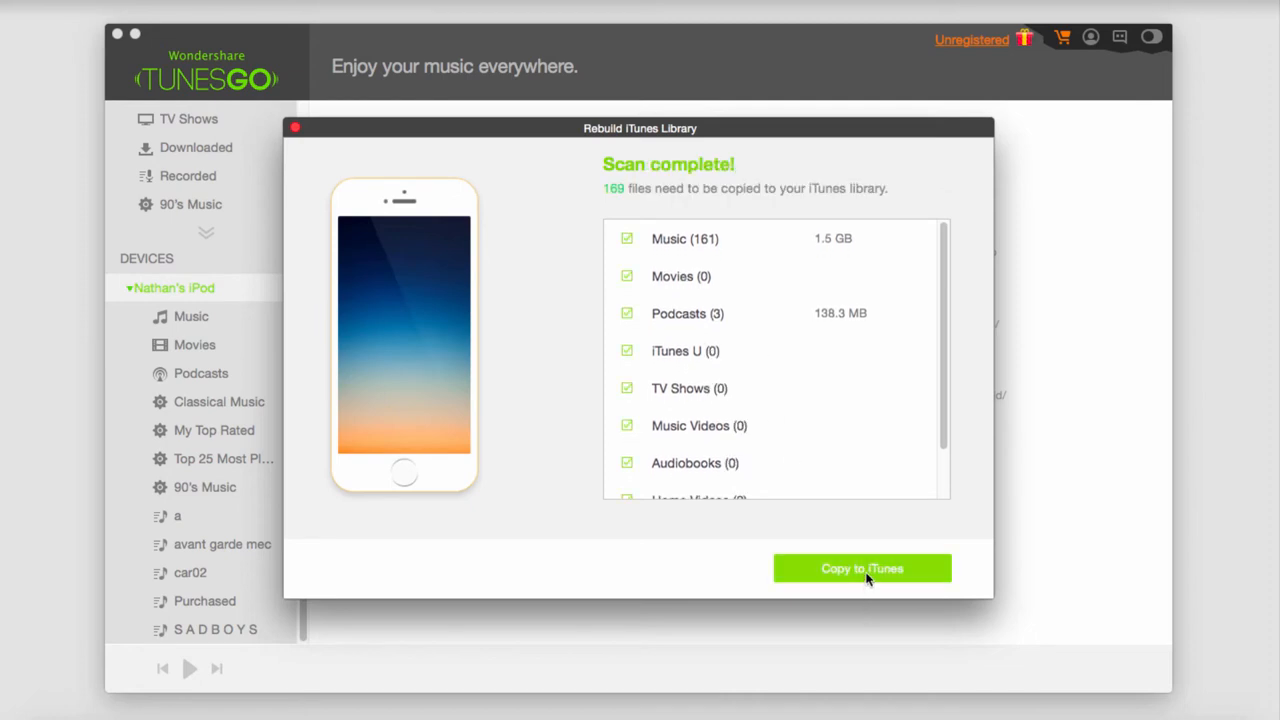
mouse_move(876, 573)
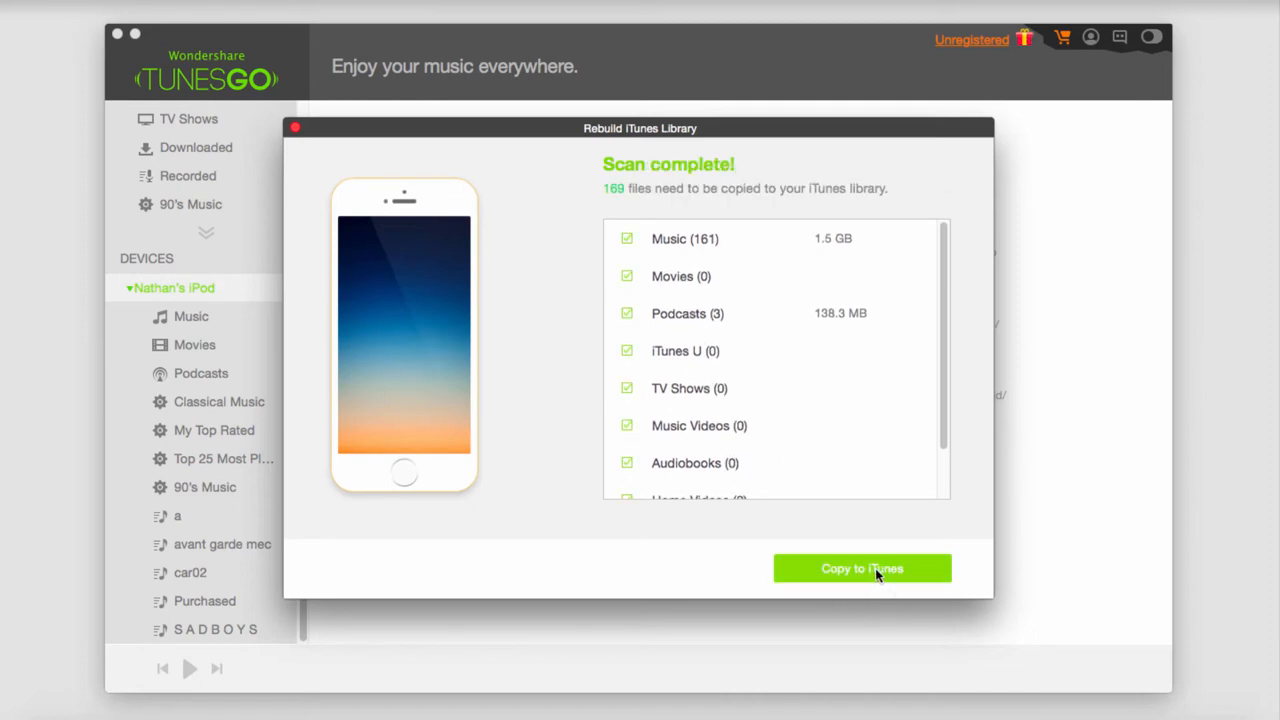
click(861, 568)
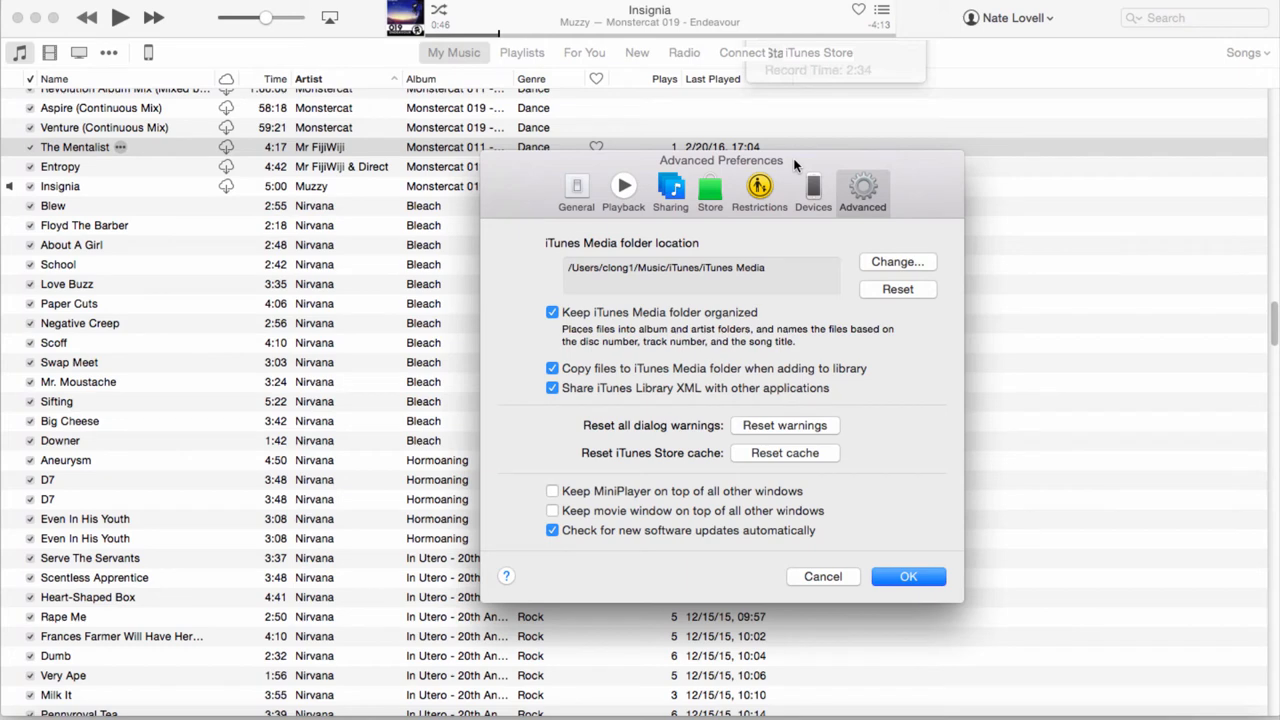
mouse_move(565, 312)
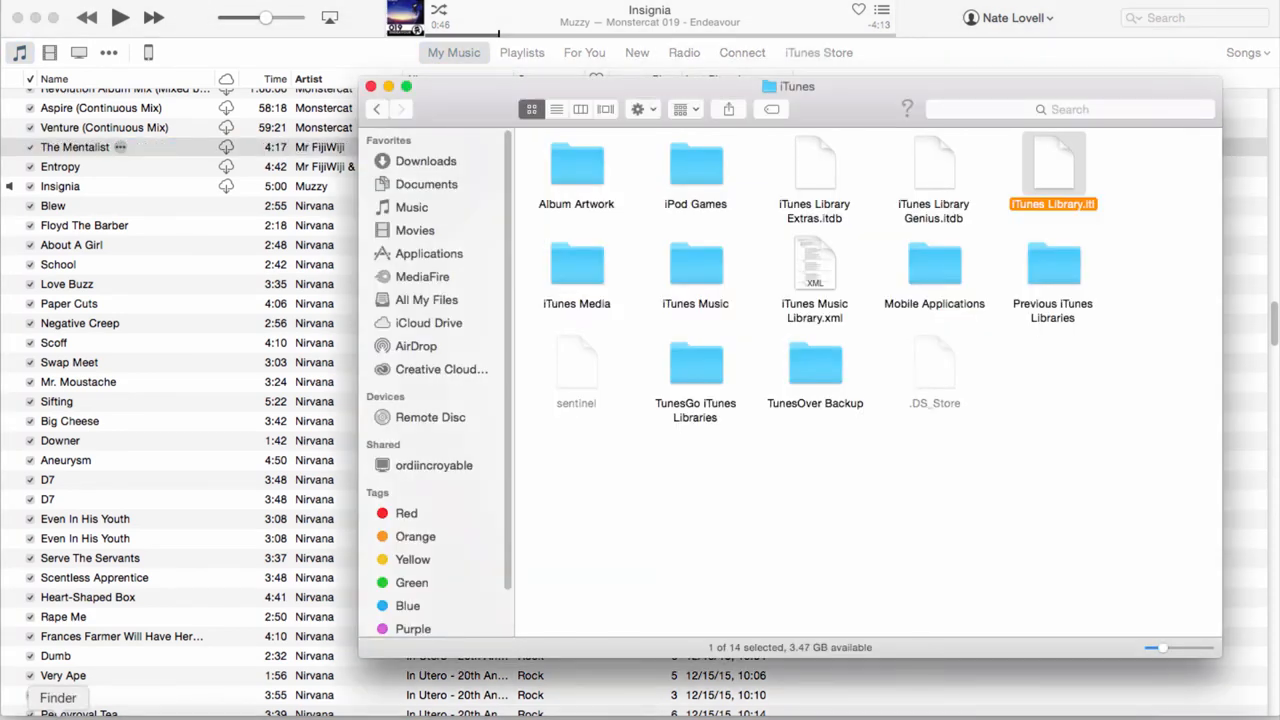
Drag the iTunes Media folder from Finder onto the iTunes song list.
click(576, 263)
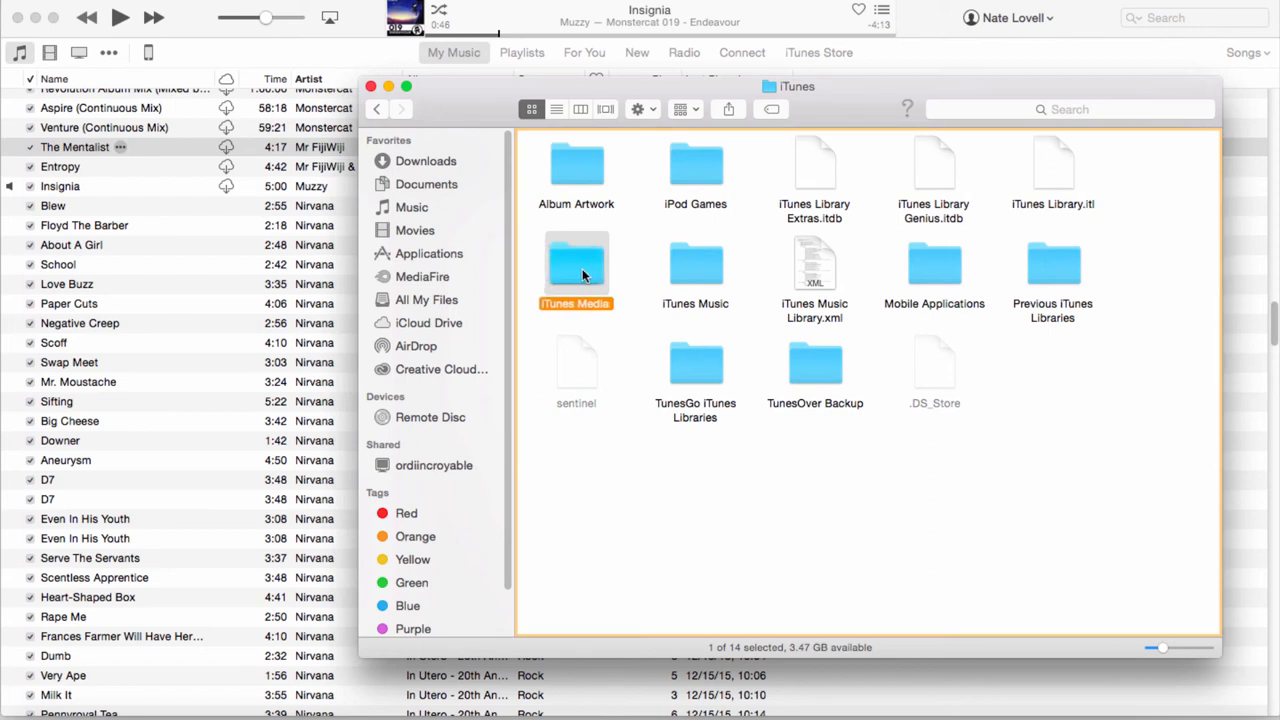
drag(576, 270, 135, 147)
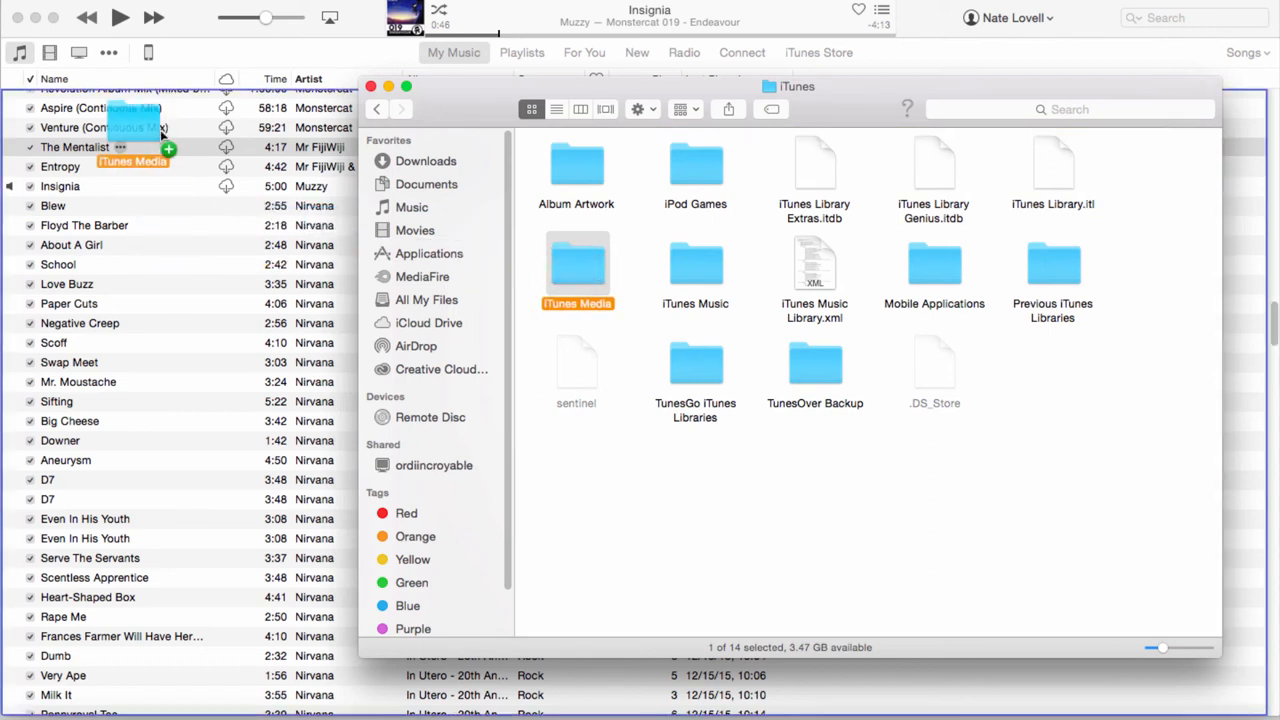